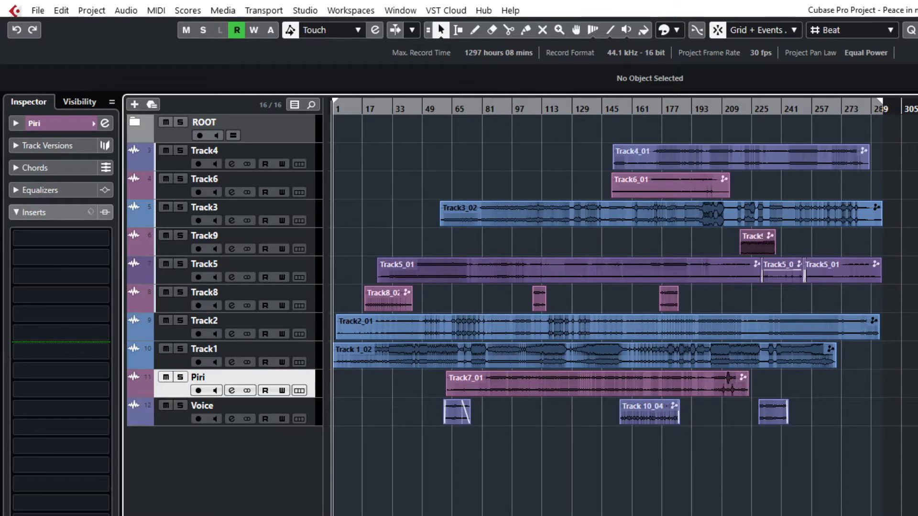
{"action": "mouse_move", "coordinate": [619, 71]}
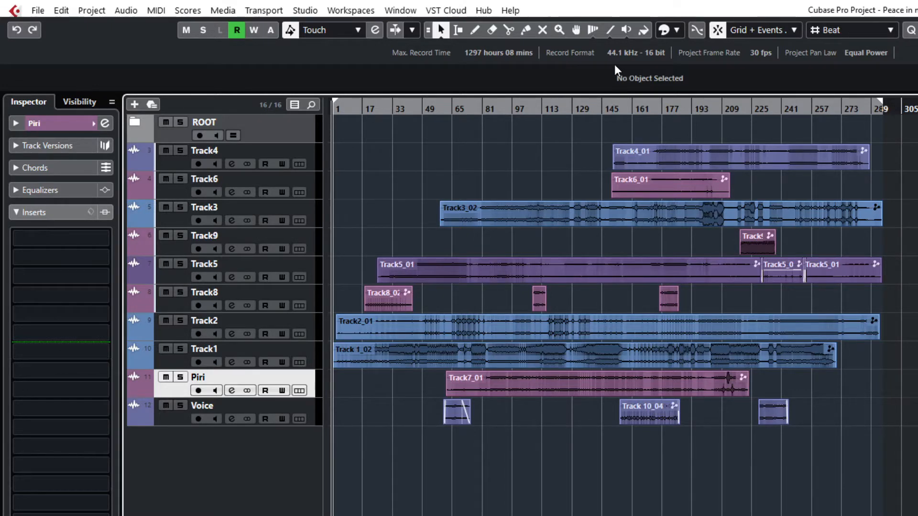
{"action": "mouse_move", "coordinate": [652, 63]}
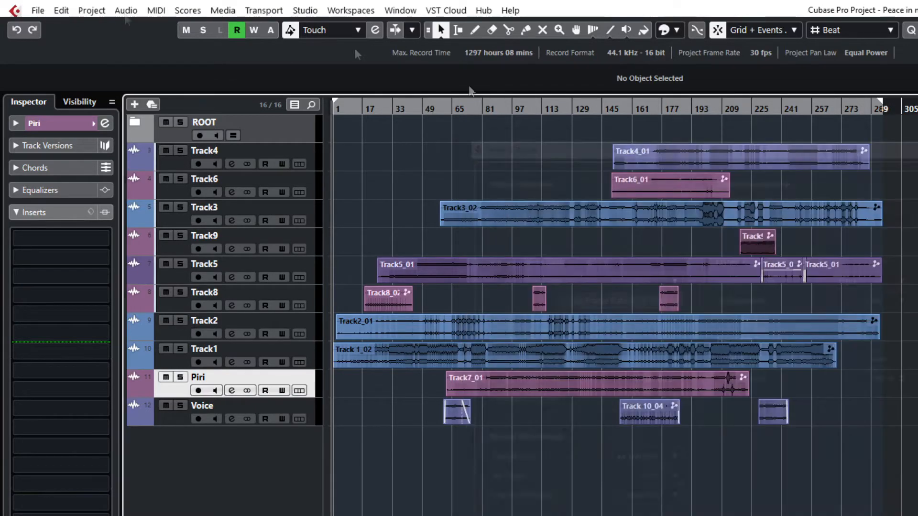
- Set the project's record format to 48 kHz sample rate and 24 bit depth in Project Setup
{"action": "left_click", "coordinate": [91, 10]}
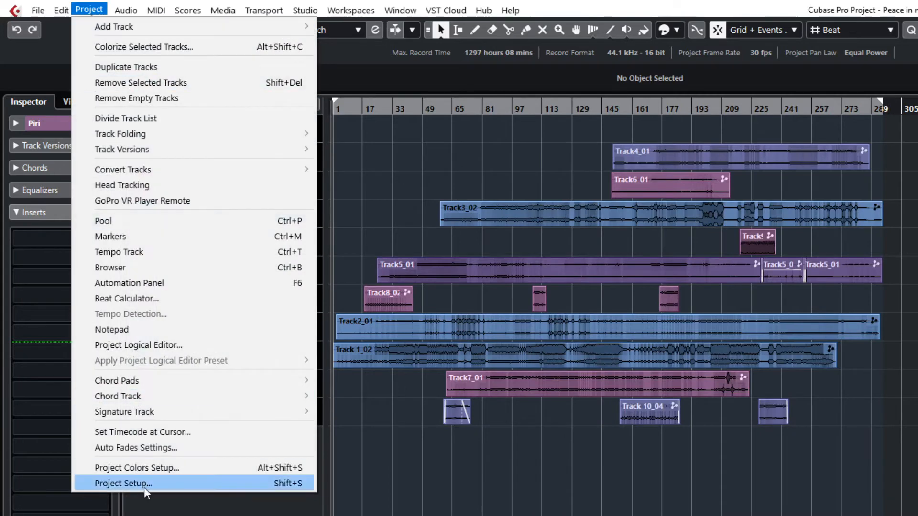
{"action": "left_click", "coordinate": [123, 483]}
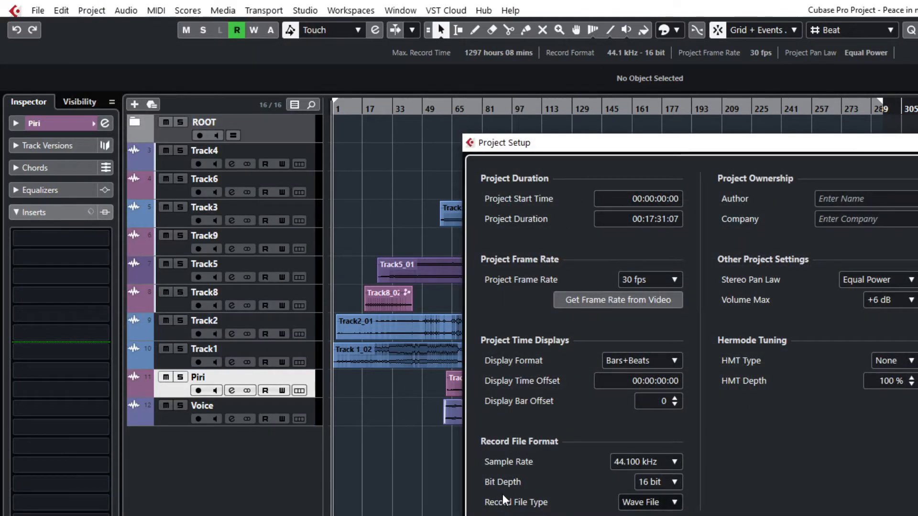
{"action": "left_click", "coordinate": [645, 462]}
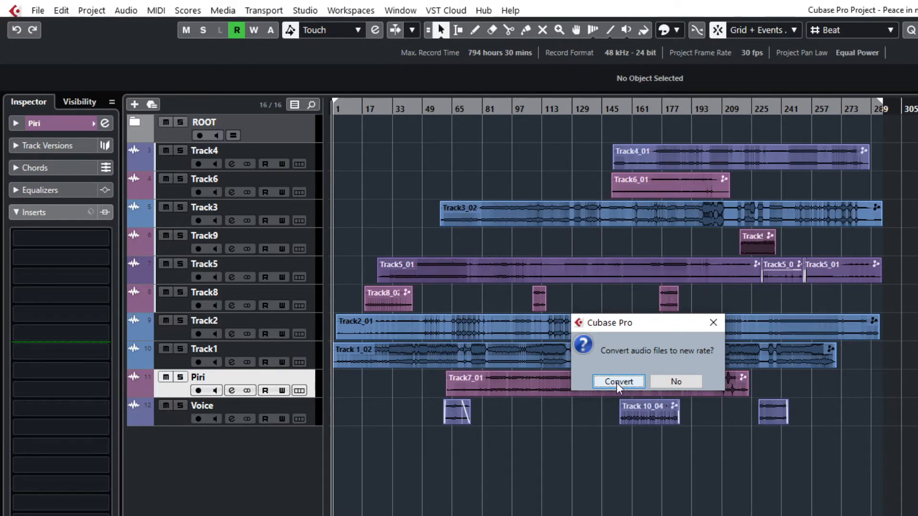
- Convert the audio files to 48 kHz, replacing the originals and confirming all warnings
{"action": "left_click", "coordinate": [618, 380]}
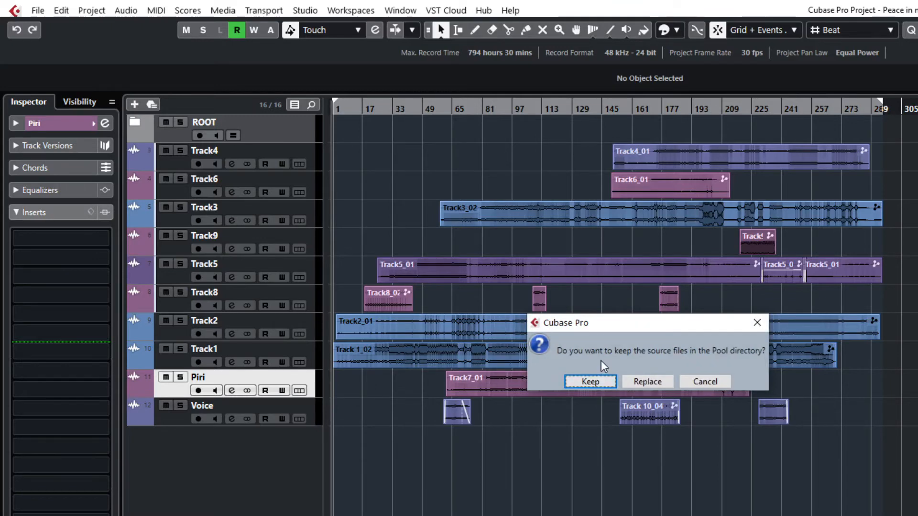
{"action": "mouse_move", "coordinate": [740, 366]}
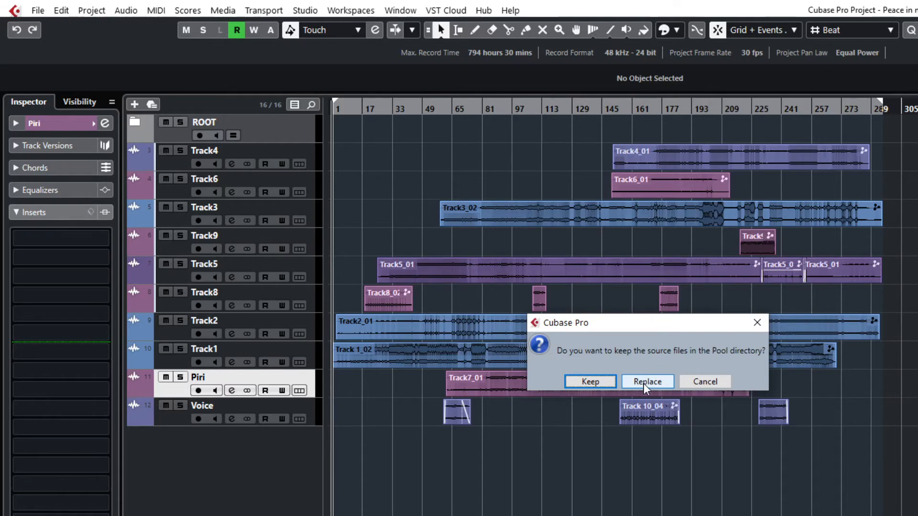
{"action": "left_click", "coordinate": [646, 381]}
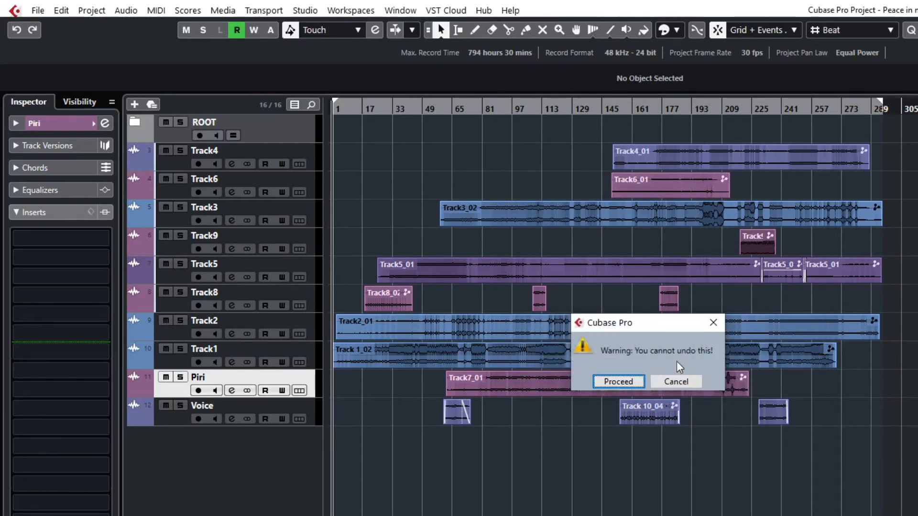
{"action": "left_click", "coordinate": [618, 381]}
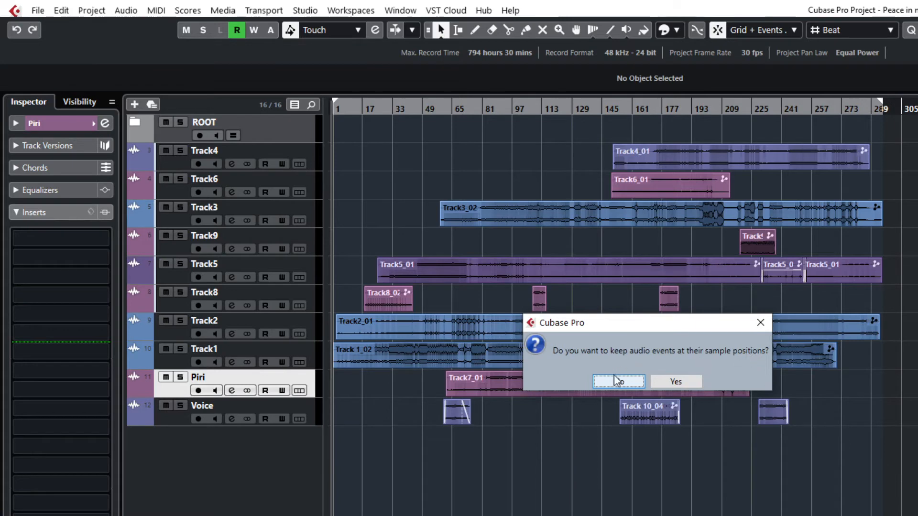
{"action": "left_click", "coordinate": [618, 381]}
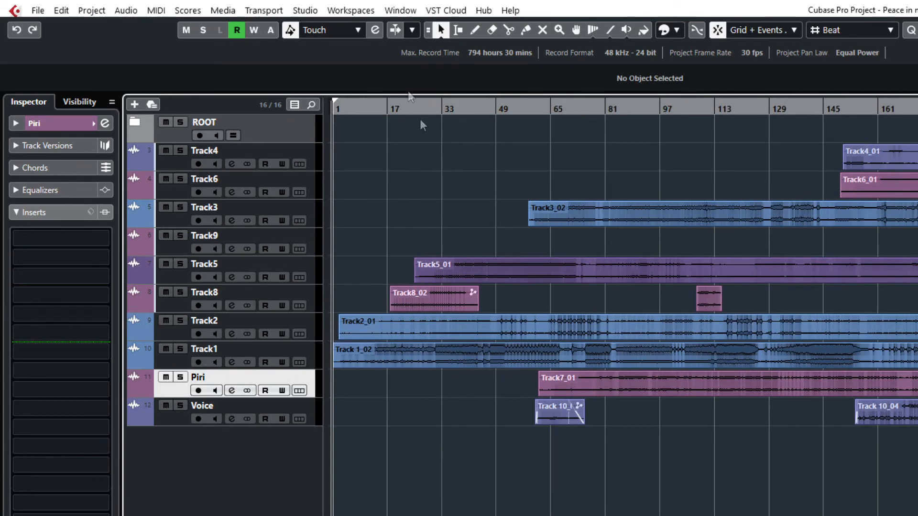
{"action": "left_click", "coordinate": [458, 109]}
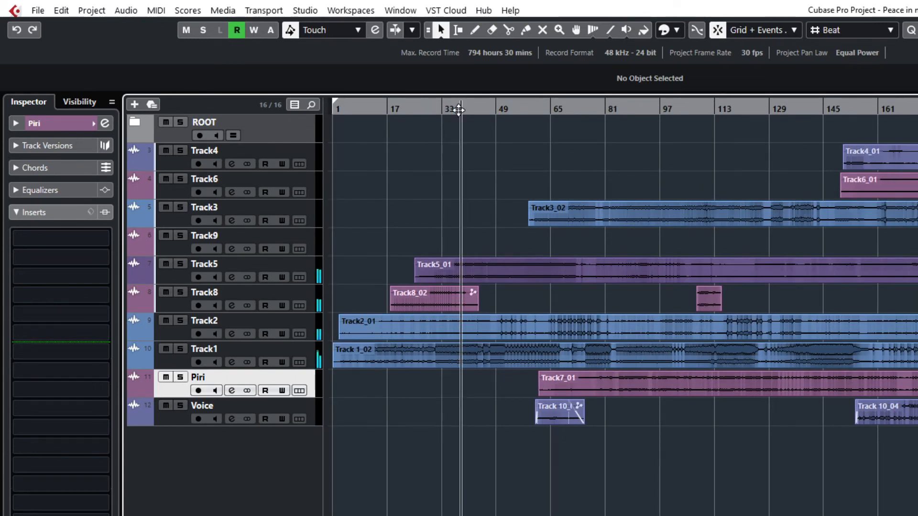
{"action": "left_click", "coordinate": [556, 108]}
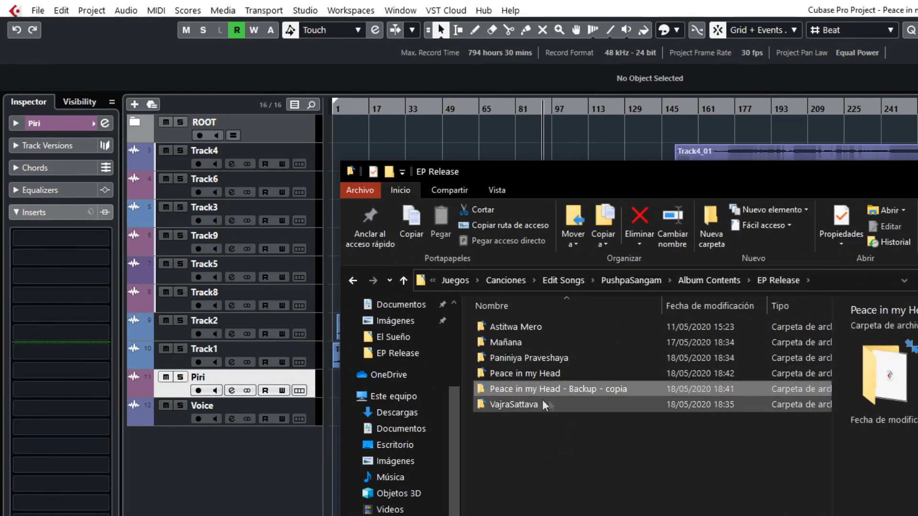
{"action": "mouse_move", "coordinate": [570, 388]}
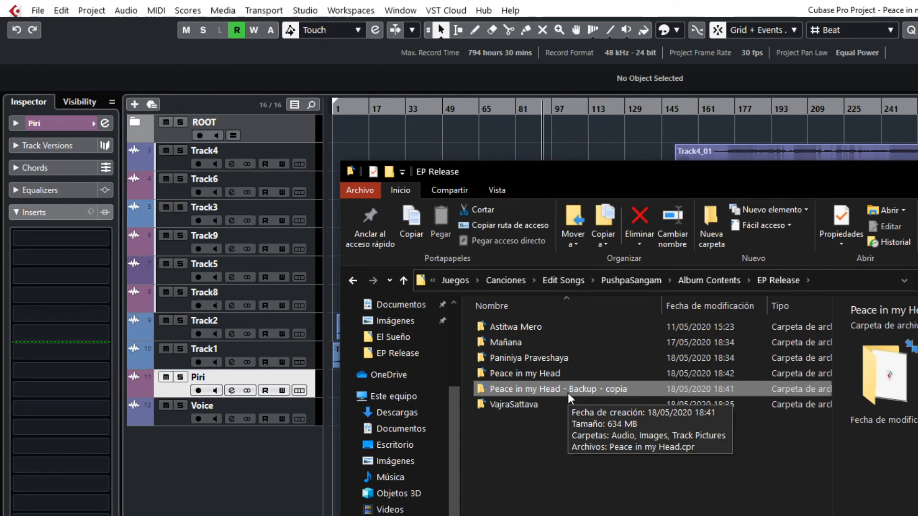